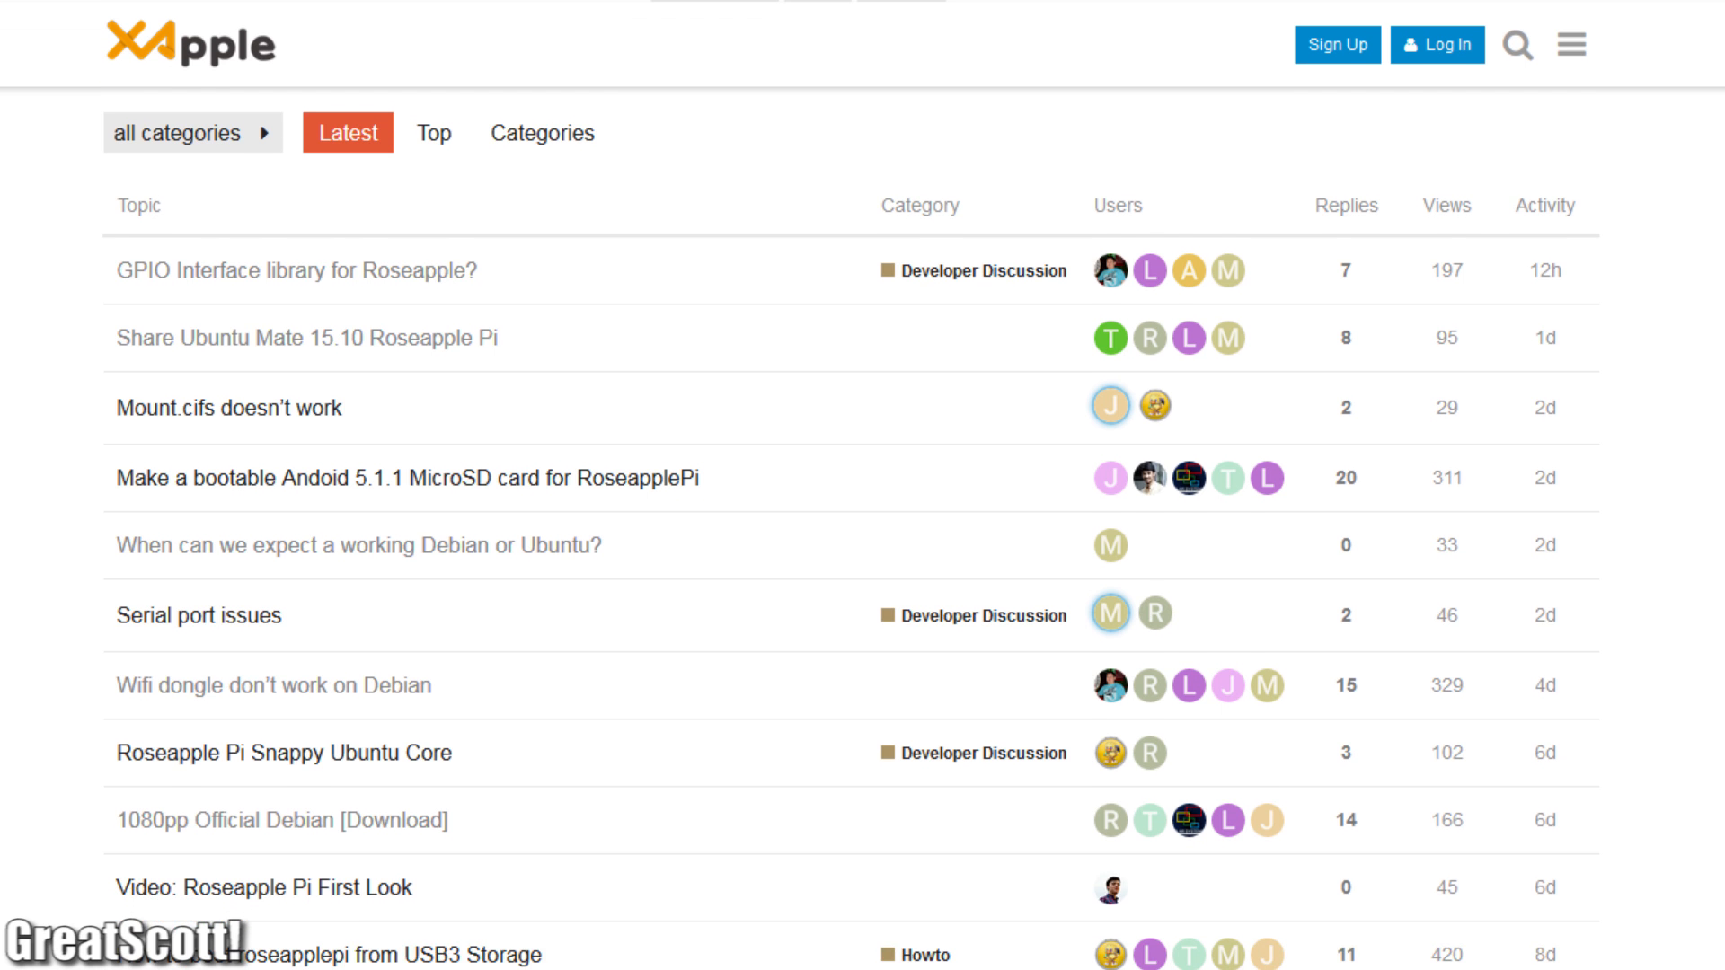
Enter 18.65 as the amount to convert from HKD to USD.
scroll("down", 3)
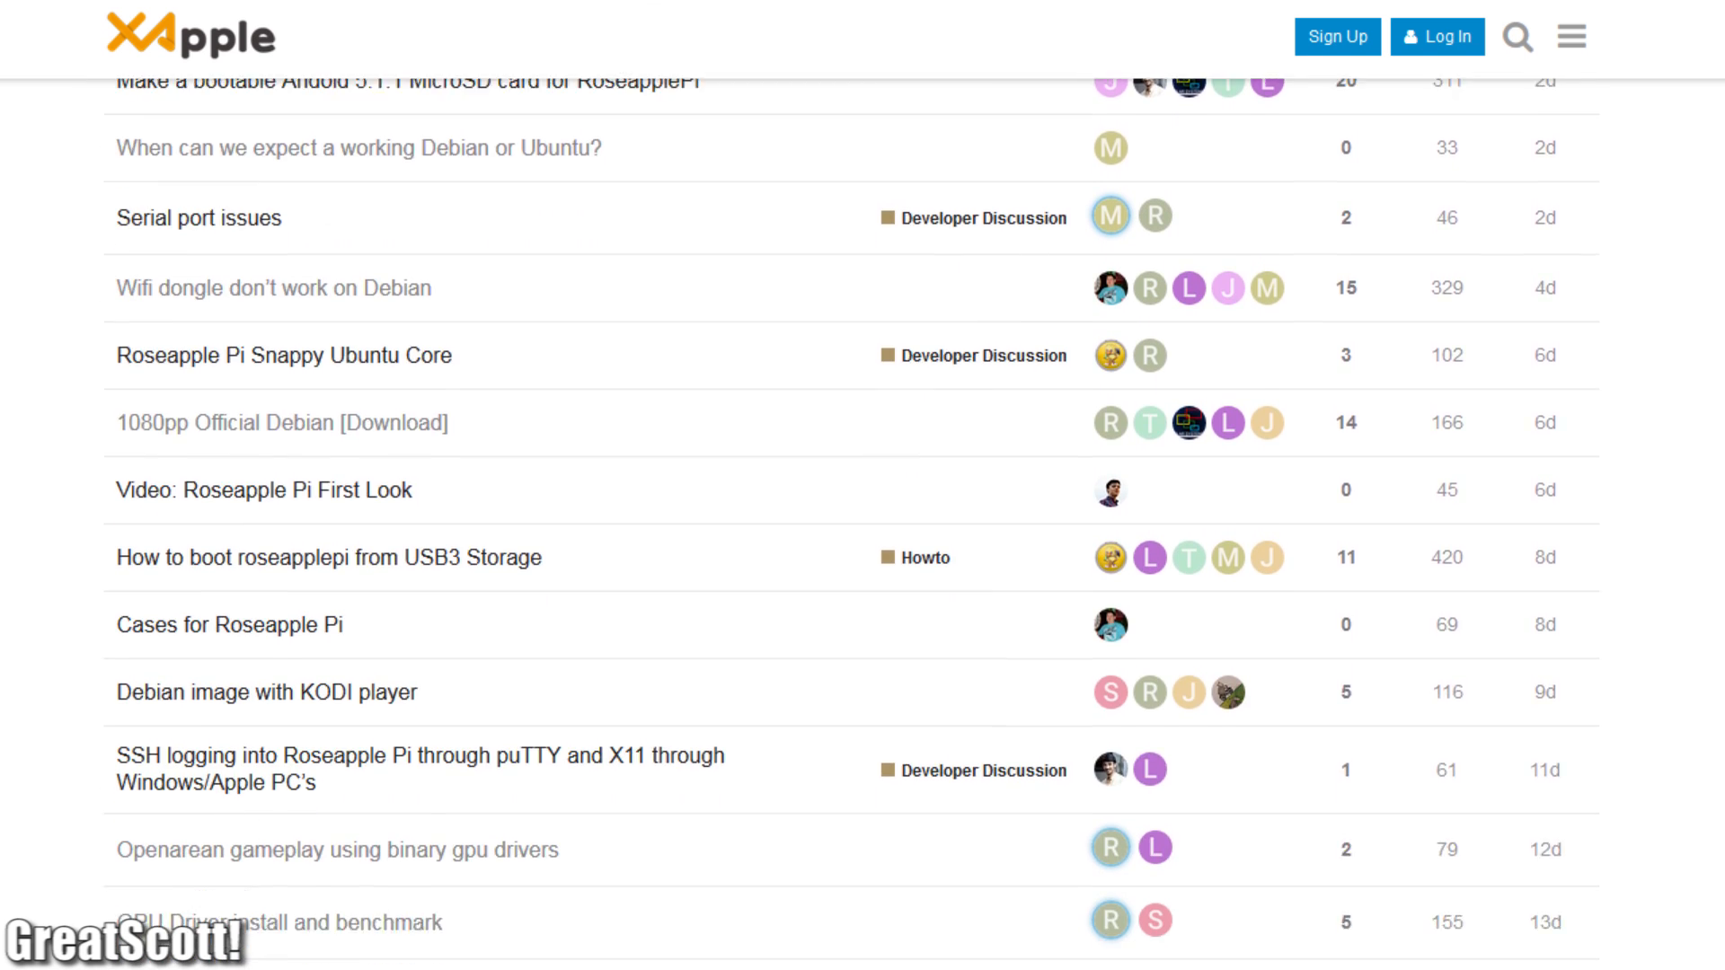
scroll("down", 3)
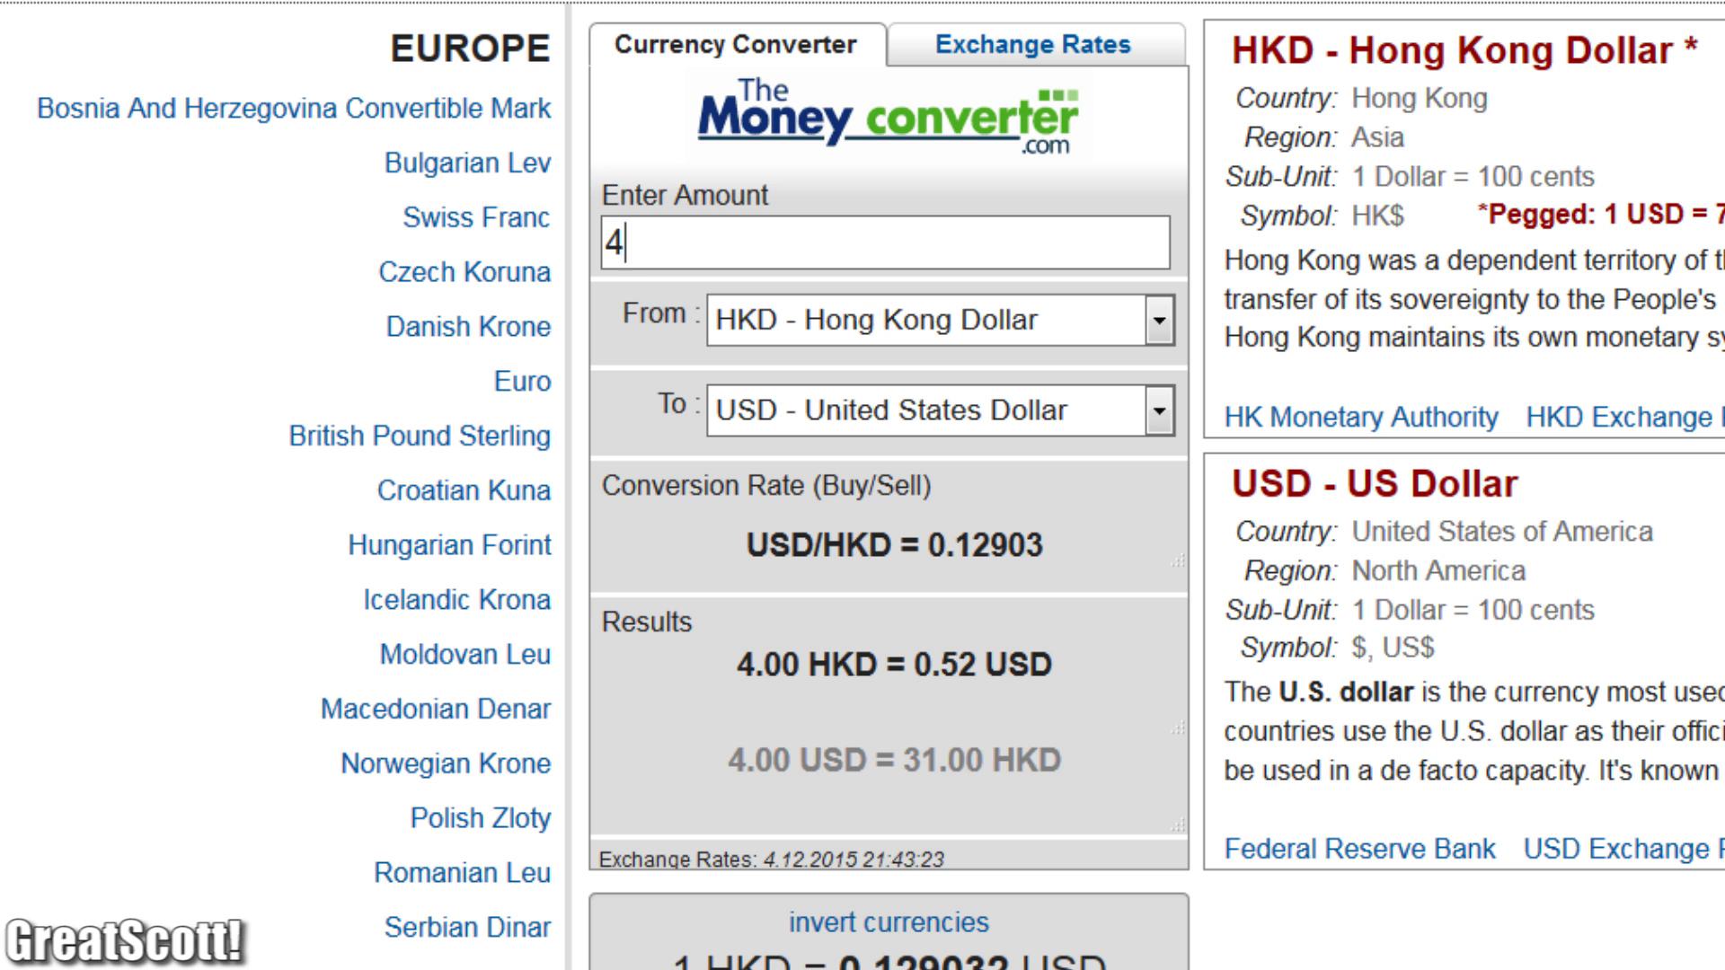
type("18.65")
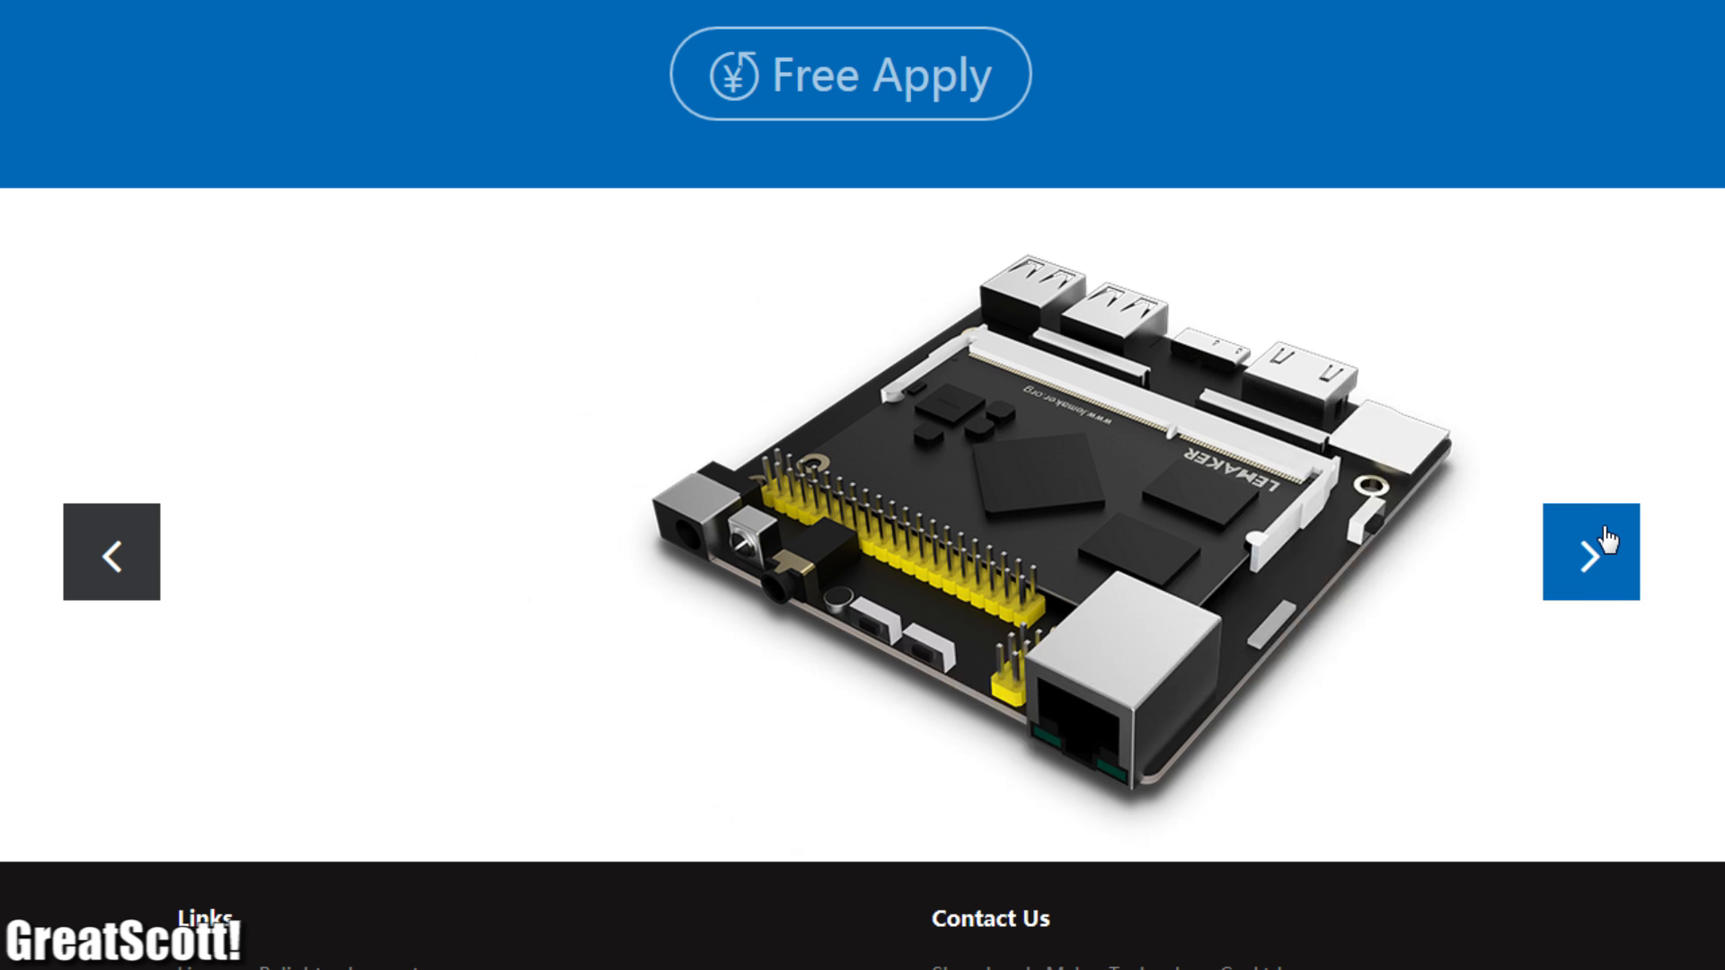
Advance the LeMaker board carousel to the top-down board photo.
left_click(1587, 552)
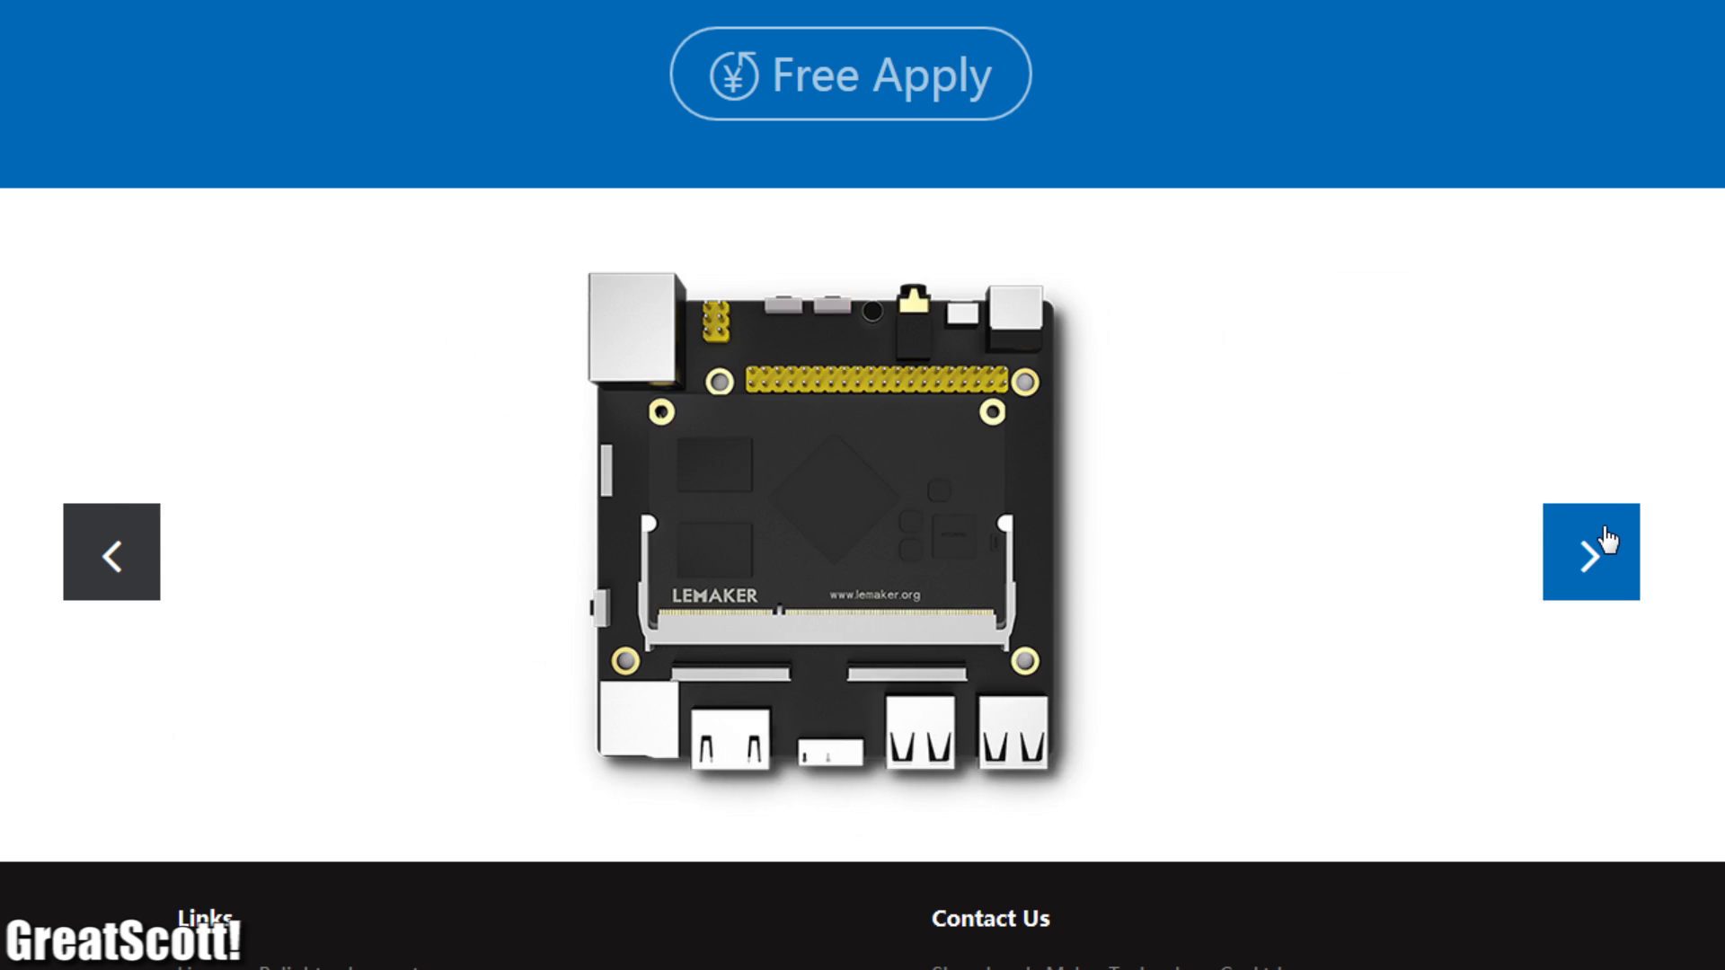